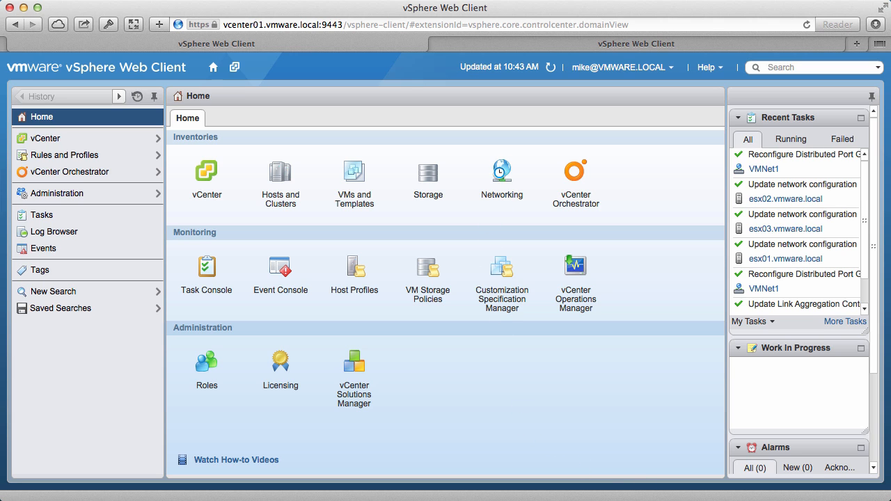
# - Select DSwitch1 in vcenter01's Networking inventory and bring up its actions menu
pyautogui.click(501, 169)
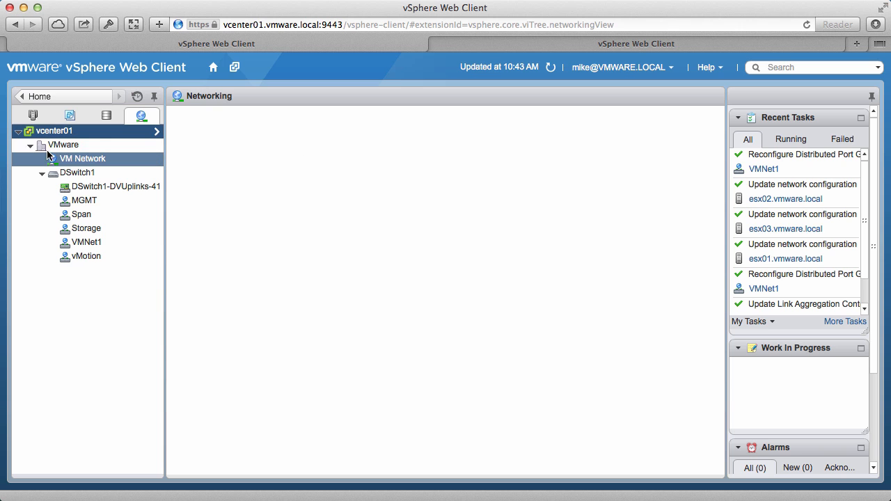
pyautogui.click(78, 172)
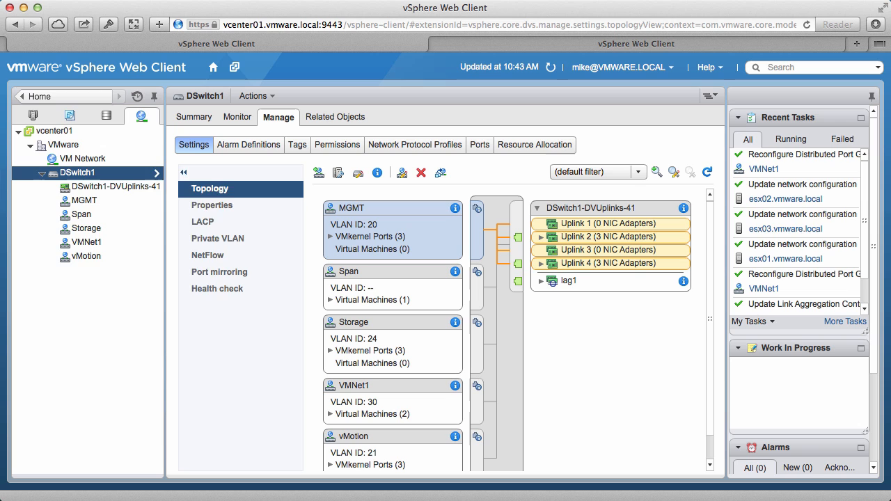
pyautogui.rightClick(77, 172)
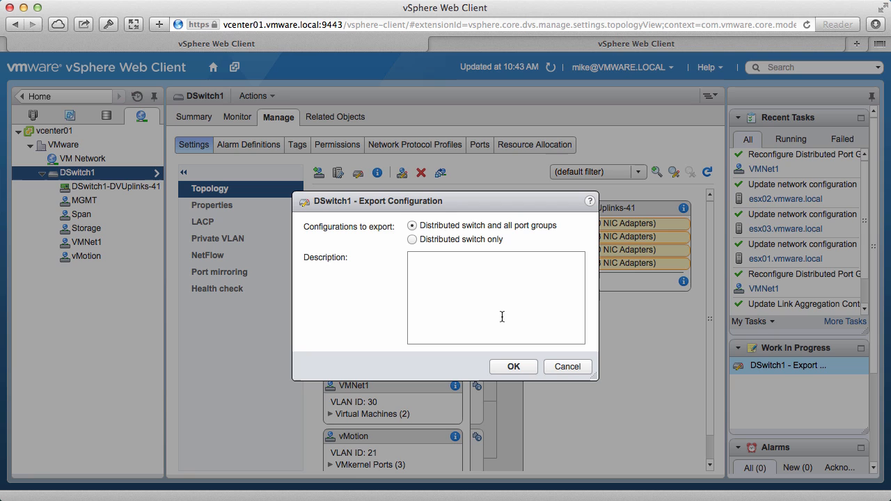
# - Export DSwitch1 with description 'import into new' and save it as backup.zip in Downloads
pyautogui.click(496, 298)
pyautogui.write('Config Backup for')
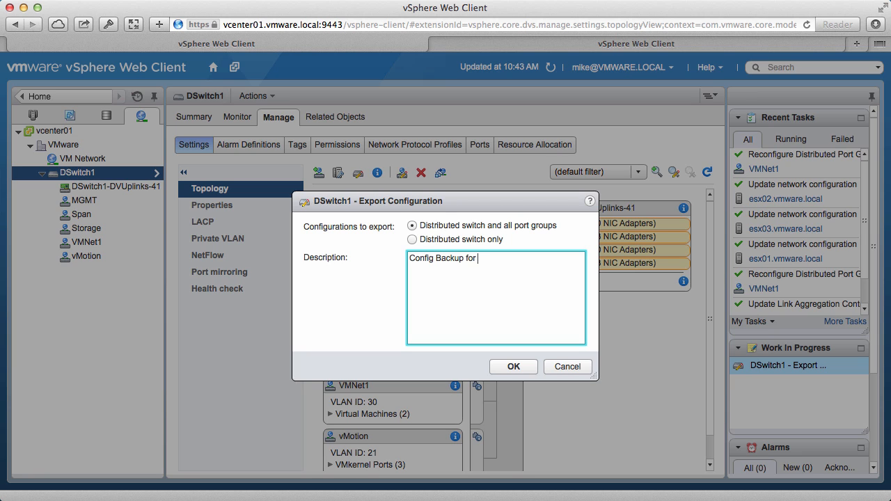
pyautogui.write('import into new')
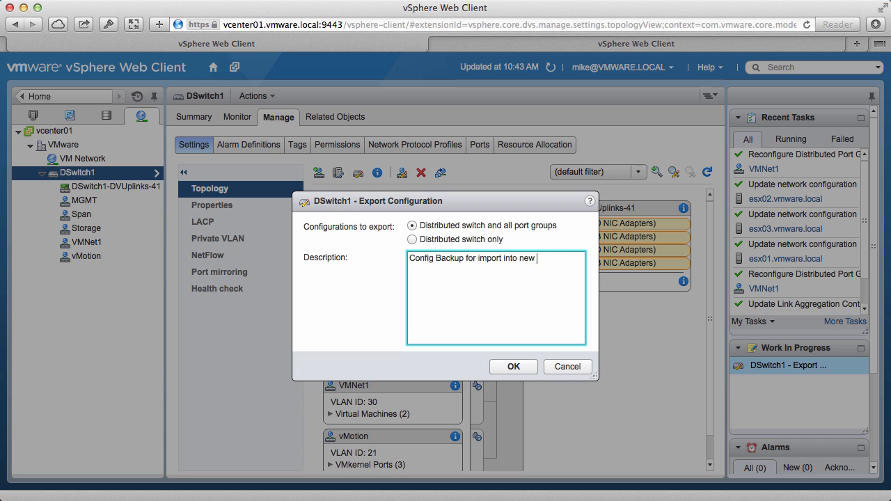
pyautogui.click(513, 367)
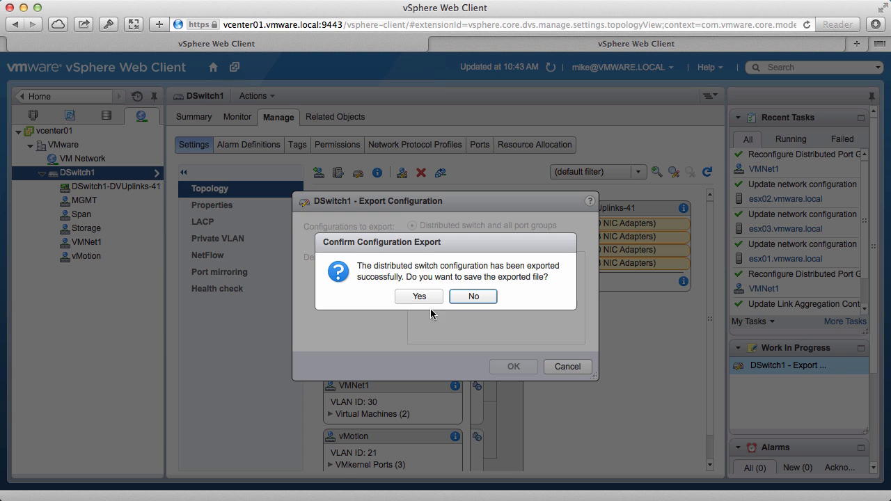
pyautogui.click(418, 295)
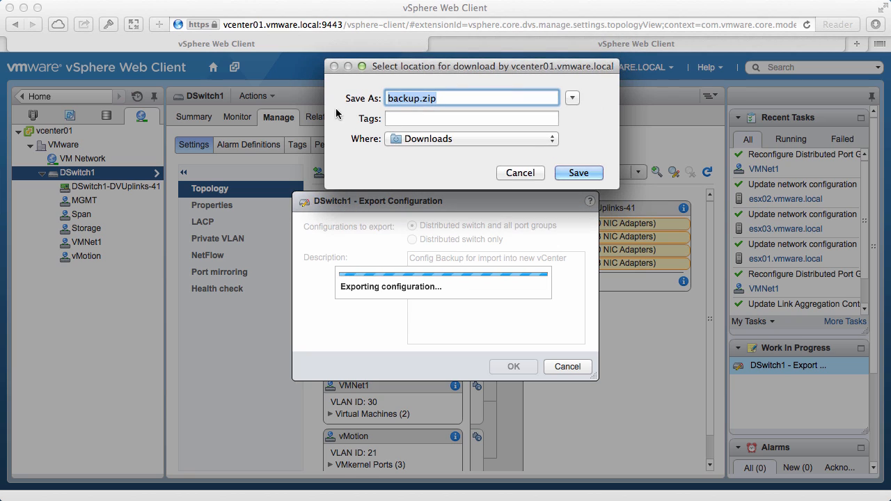
pyautogui.click(579, 172)
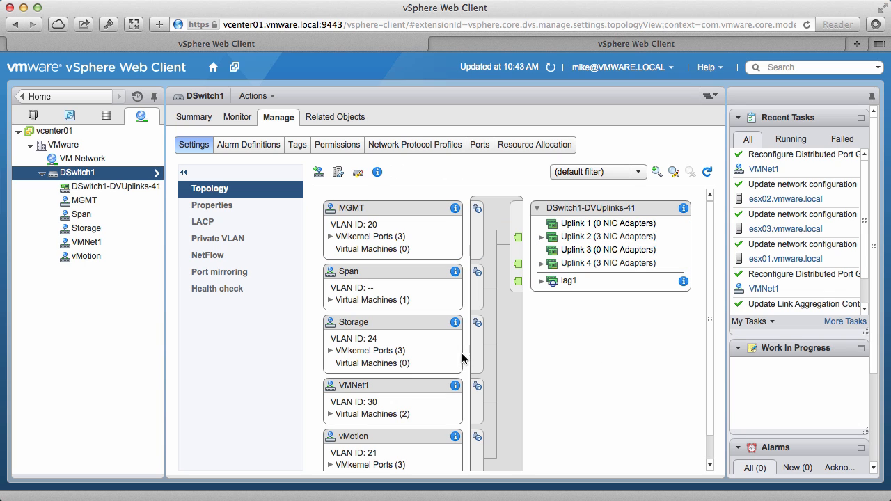
# - Switch to the vcenter02 session, show its Networking summary, and open vcenter02's actions menu
pyautogui.click(636, 43)
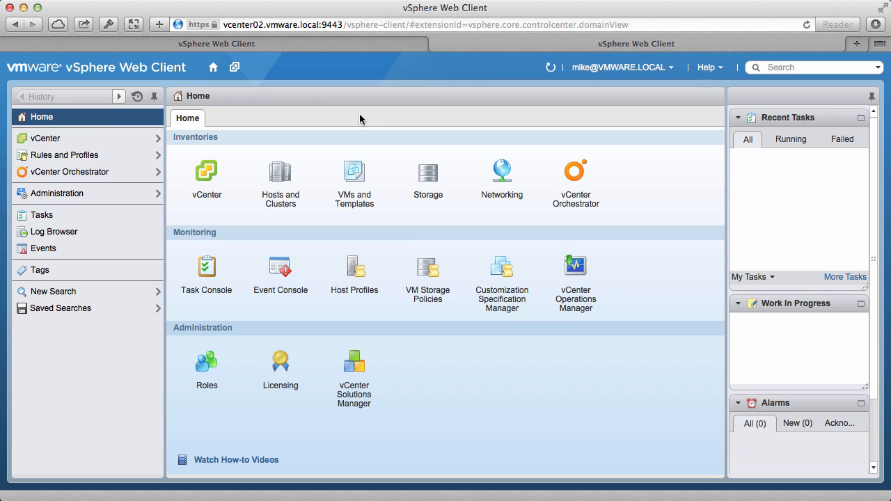
pyautogui.moveTo(466, 243)
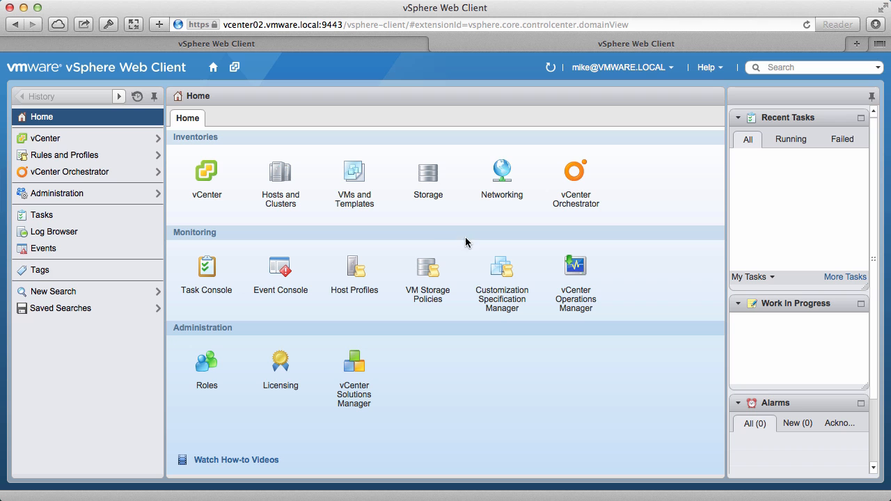
pyautogui.click(501, 170)
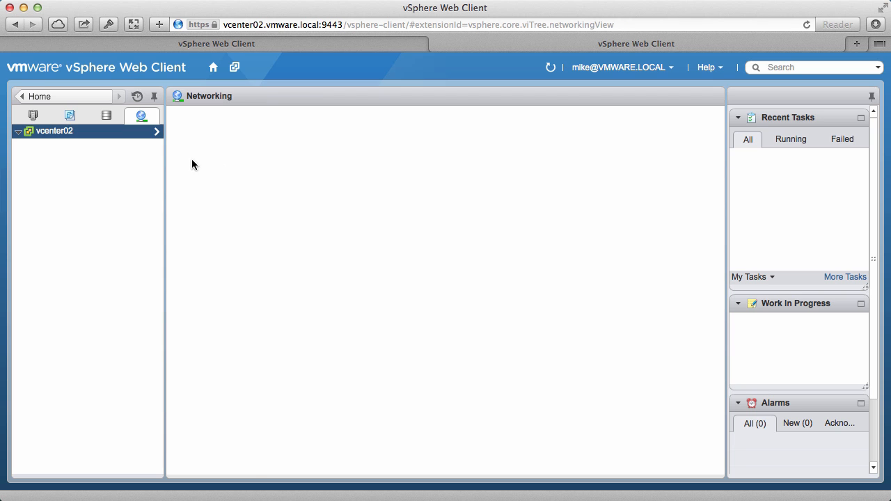
pyautogui.click(54, 131)
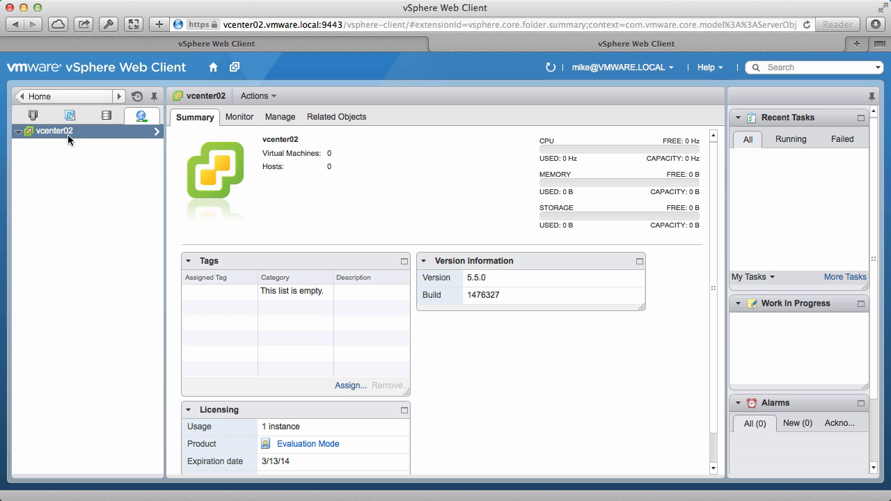
pyautogui.rightClick(54, 131)
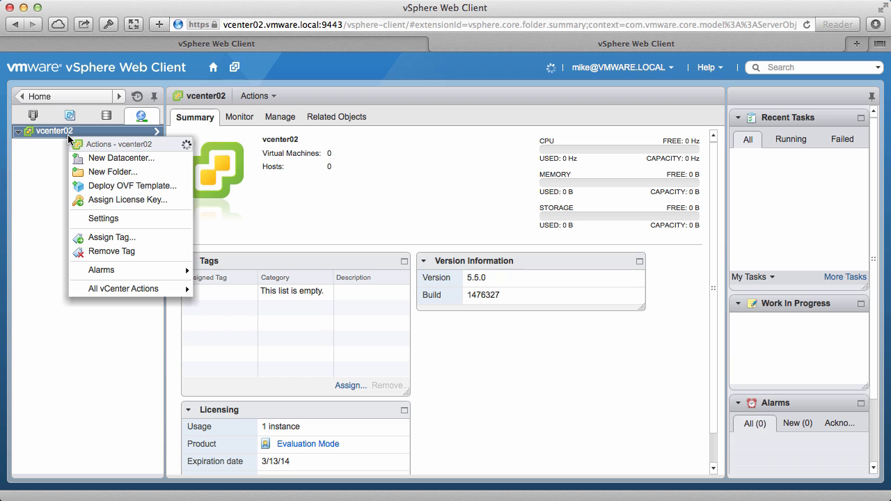
# - Create the VMware 2 datacenter under vcenter02 and select it
pyautogui.click(120, 158)
pyautogui.write('VMwar')
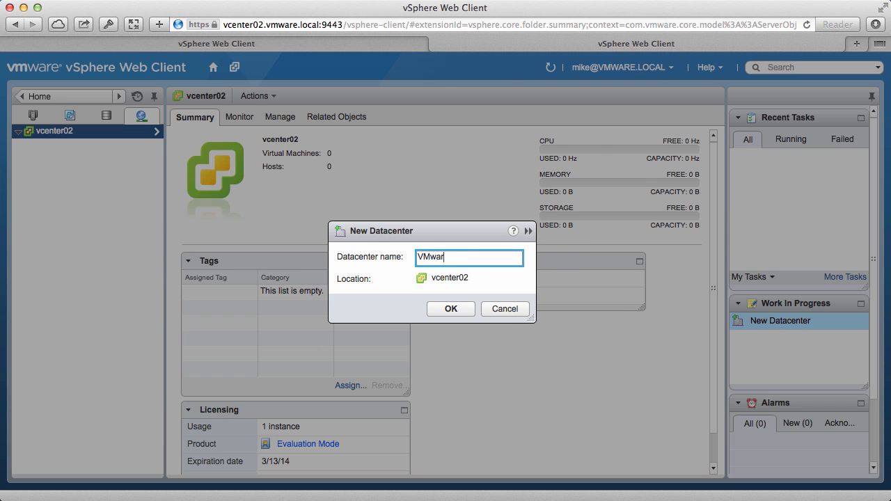
pyautogui.click(450, 309)
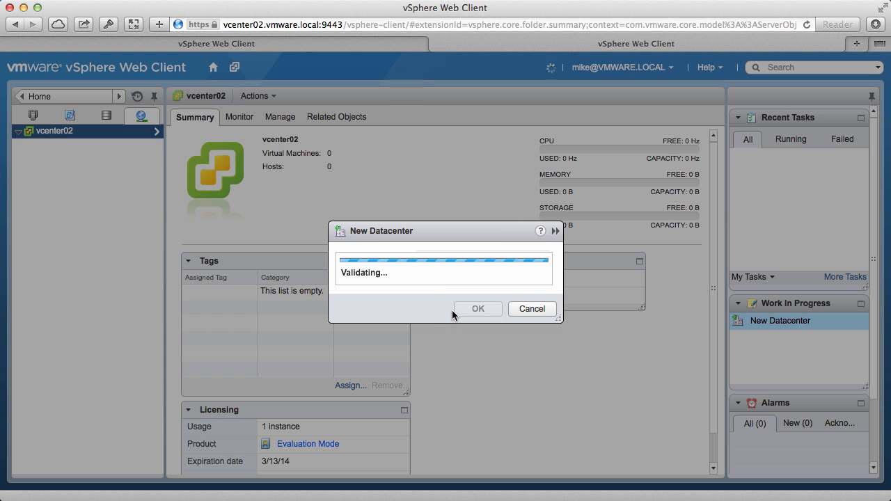
pyautogui.click(477, 308)
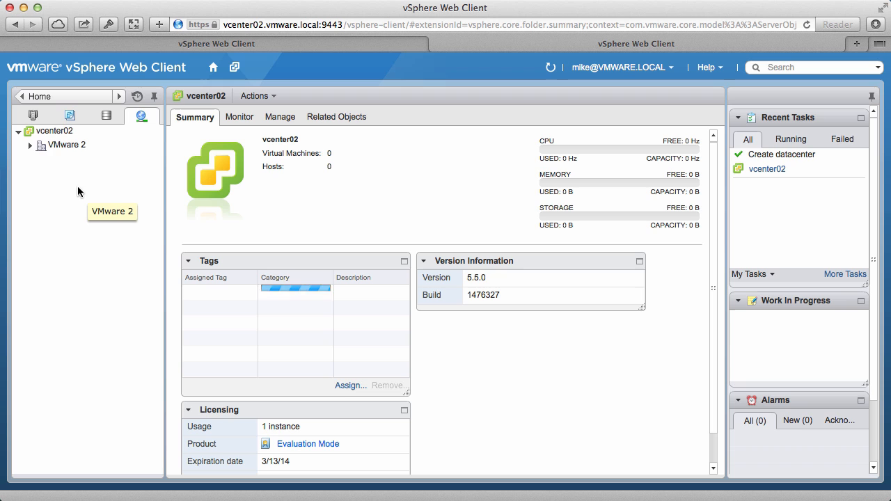
pyautogui.click(66, 145)
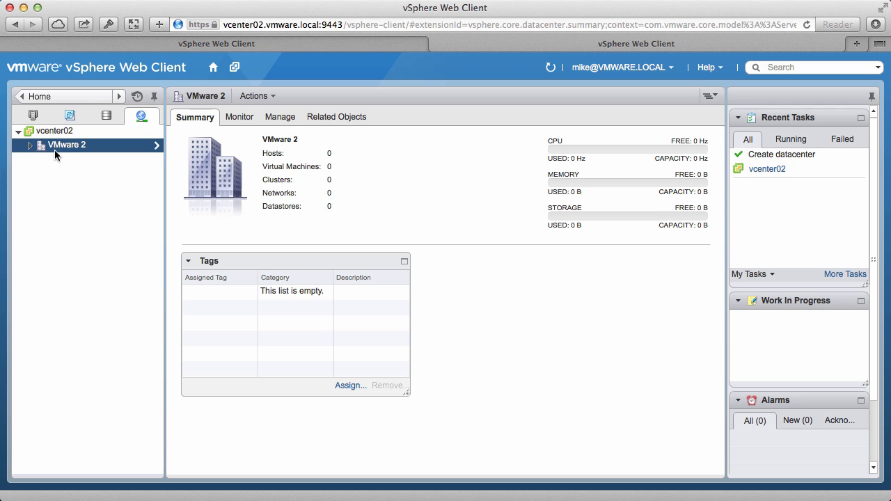
pyautogui.moveTo(90, 151)
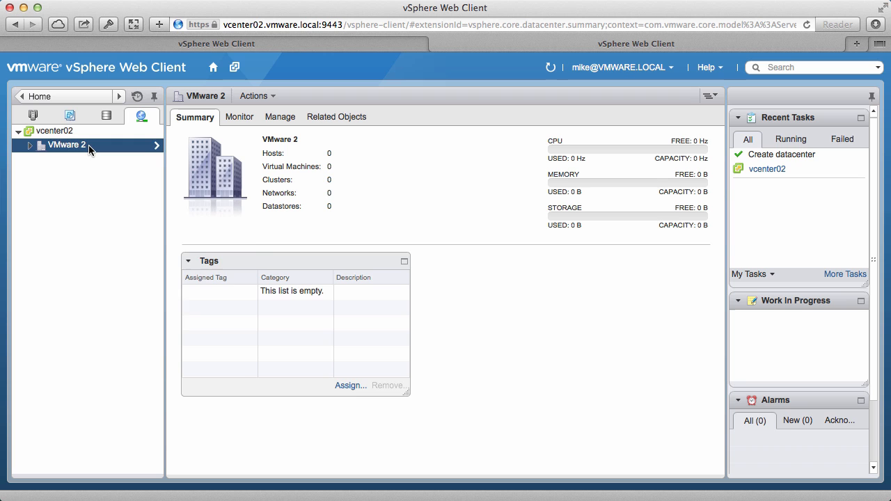
# - Run the Import Distributed Switch wizard on VMware 2 using backup.zip and finish it
pyautogui.rightClick(66, 145)
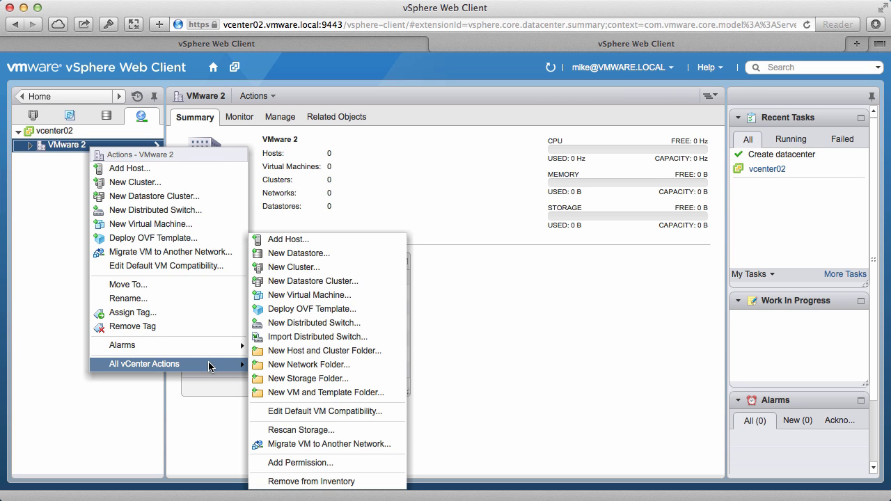
pyautogui.moveTo(318, 337)
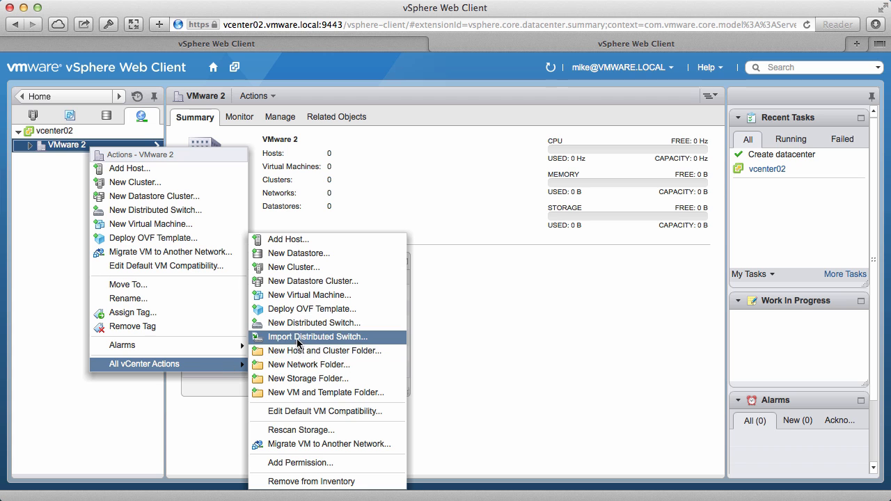
pyautogui.click(317, 336)
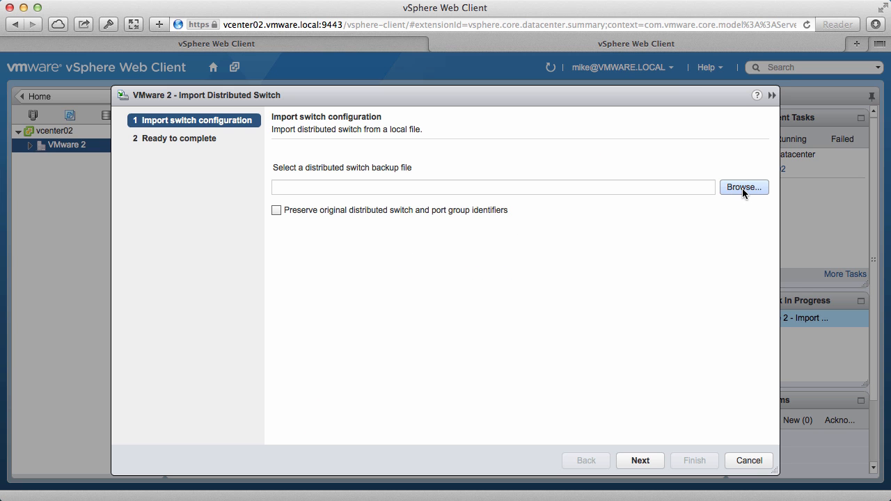
pyautogui.click(742, 187)
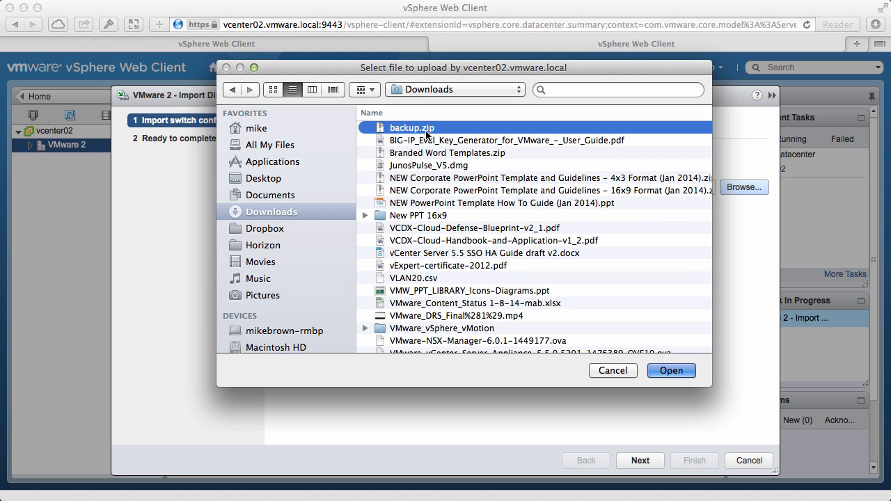
pyautogui.click(670, 370)
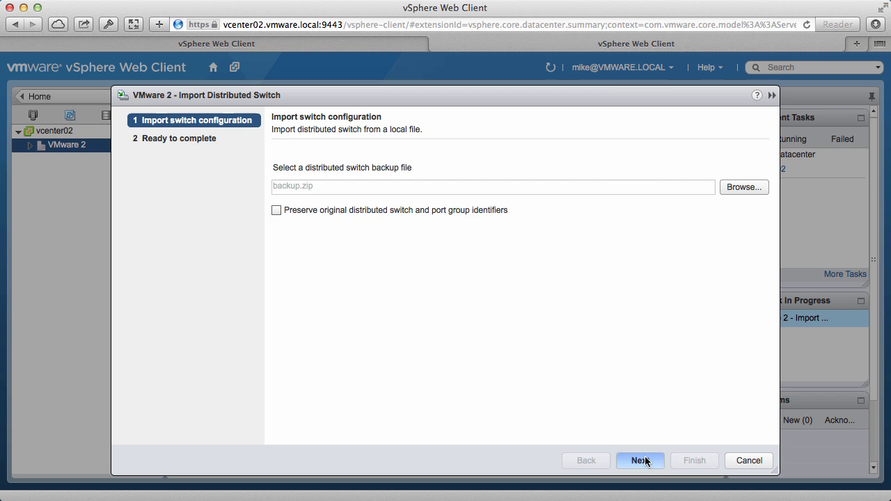
pyautogui.click(639, 460)
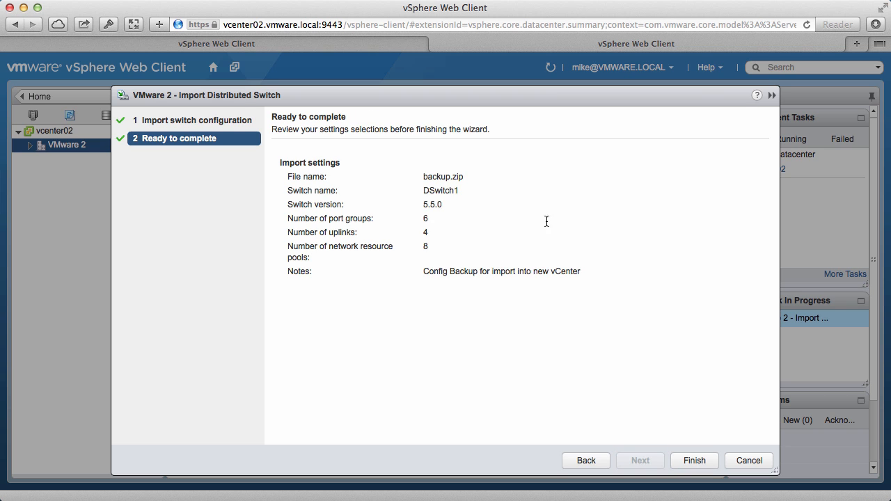
pyautogui.click(693, 460)
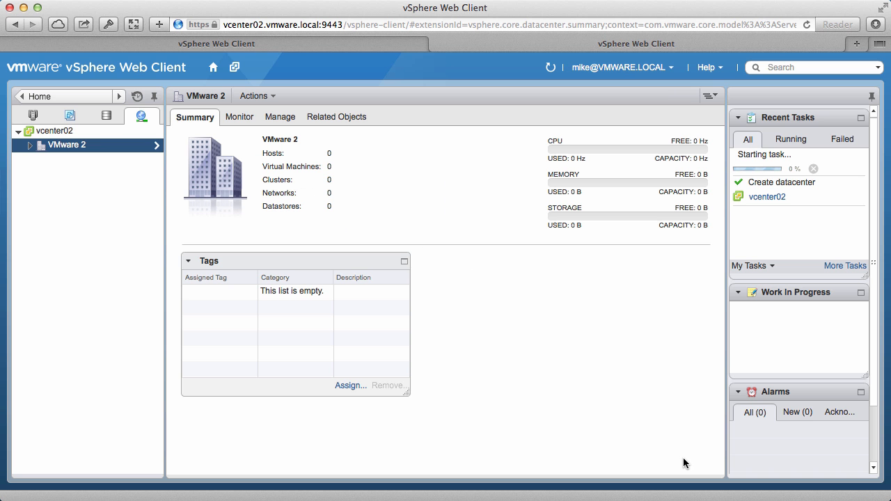
pyautogui.moveTo(451, 350)
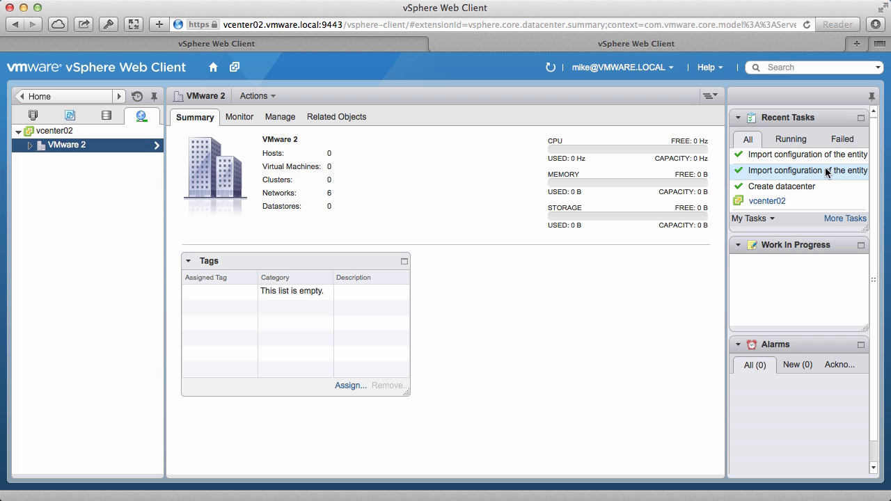
# - Expand VMware 2 and DSwitch1, then view DSwitch1's topology under Manage > Settings
pyautogui.click(28, 144)
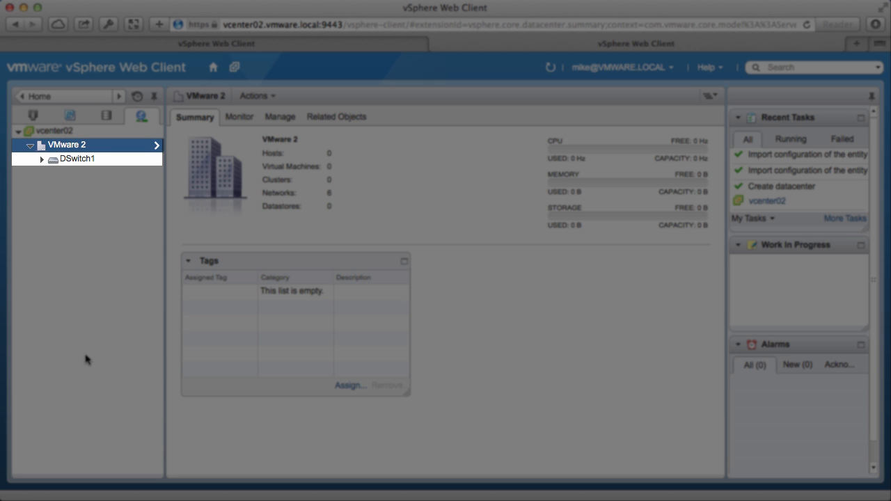
pyautogui.moveTo(55, 217)
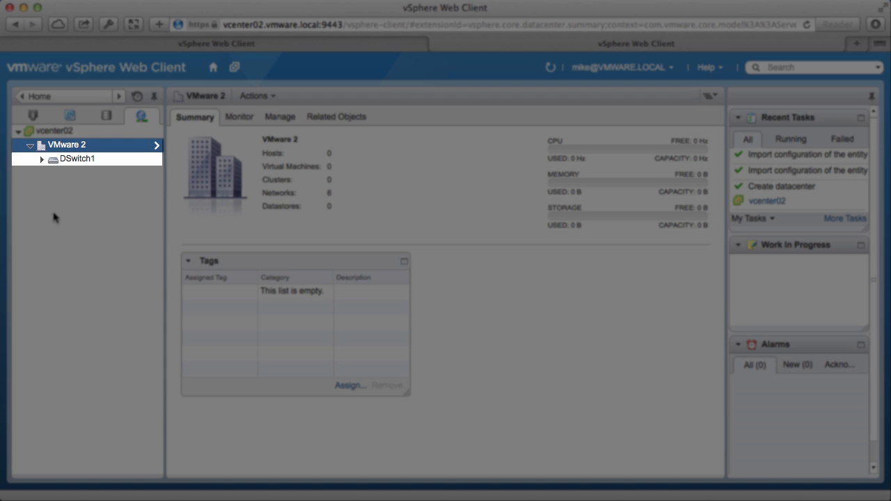
pyautogui.click(41, 159)
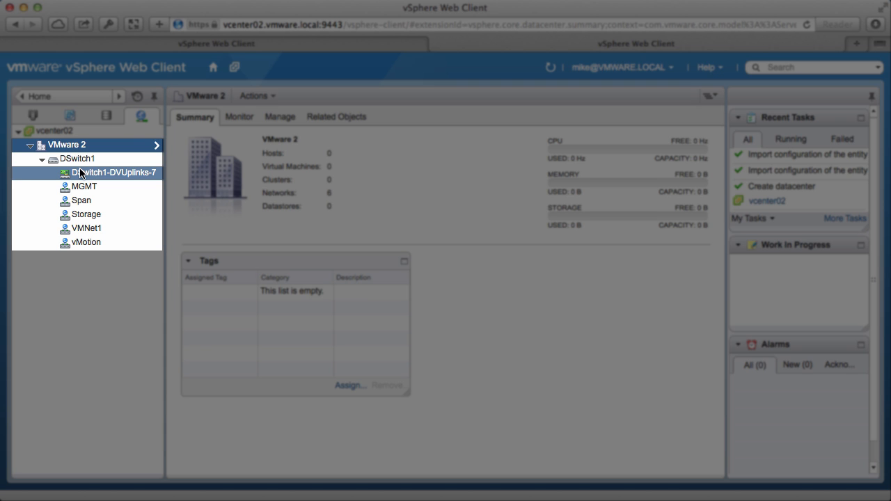
pyautogui.click(76, 159)
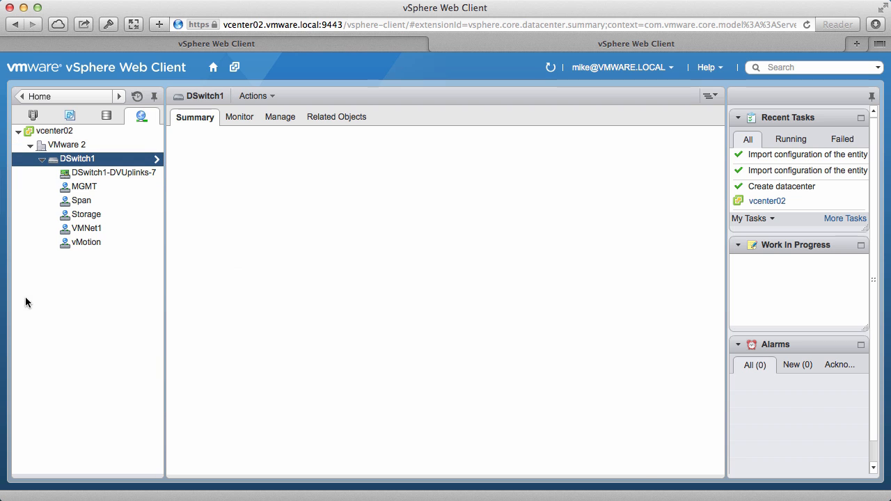
pyautogui.click(279, 116)
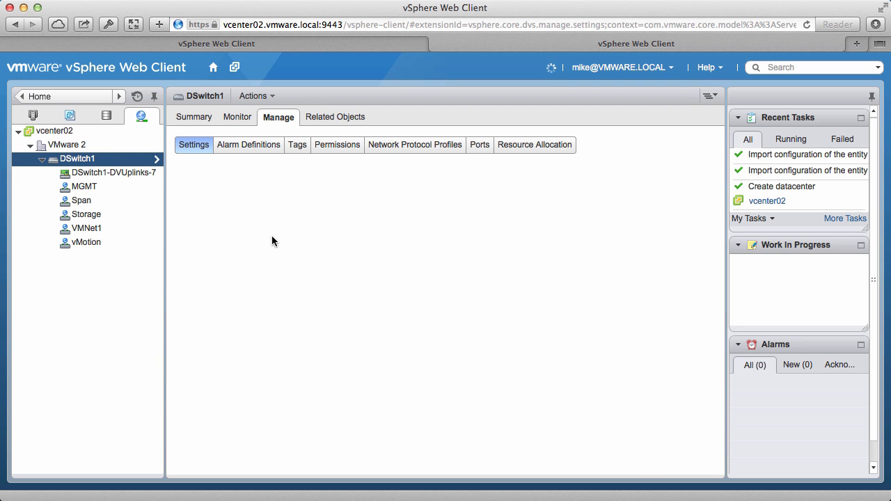
pyautogui.click(194, 144)
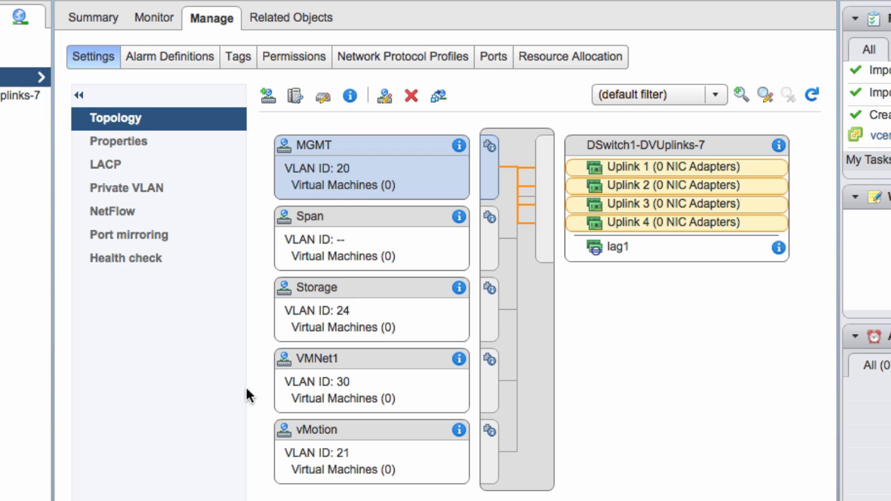
pyautogui.moveTo(714, 350)
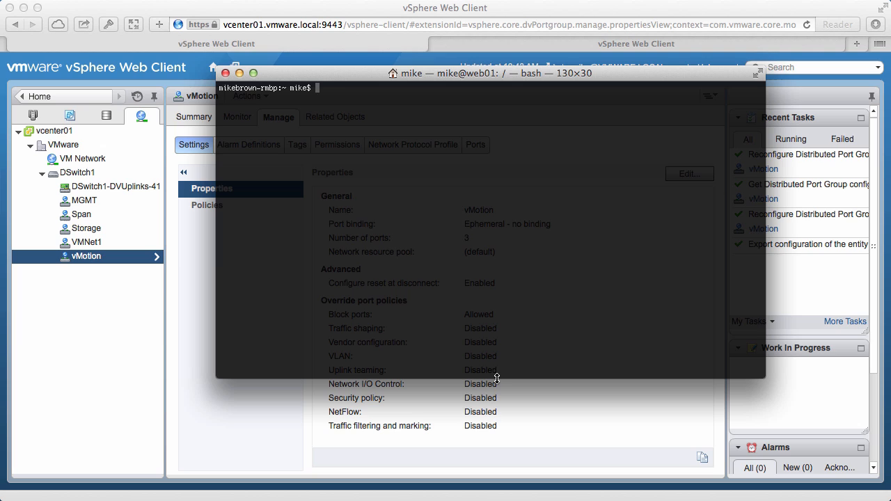
# - Start an SSH session to web01.vmware.local in Terminal
pyautogui.write('ssh web')
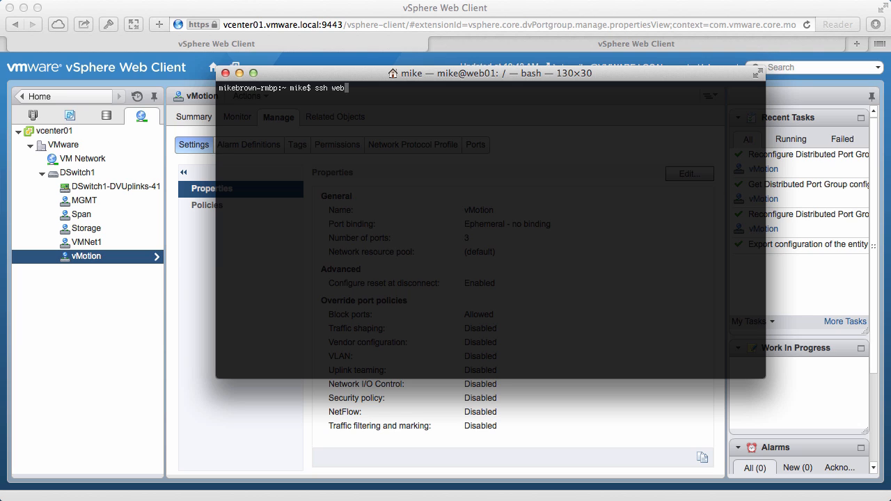
pyautogui.write('.vmware')
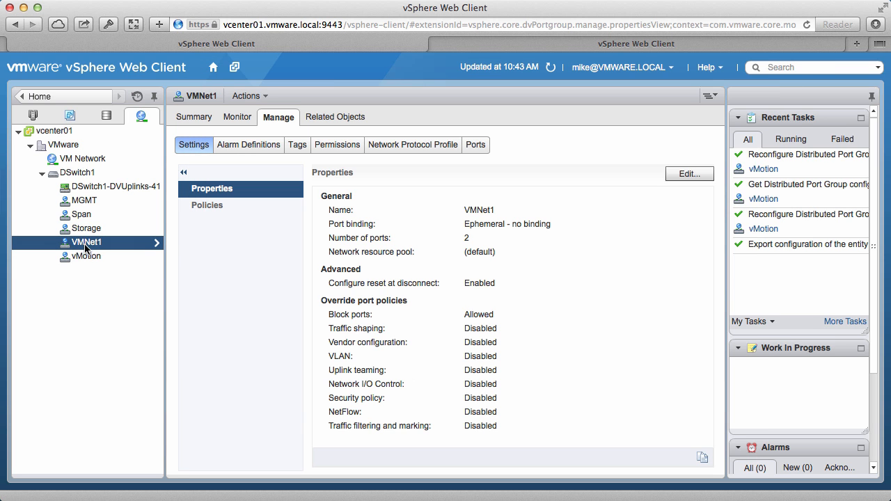
# - Edit VMNet1's VLAN ID away from 30 and apply the change
pyautogui.click(689, 173)
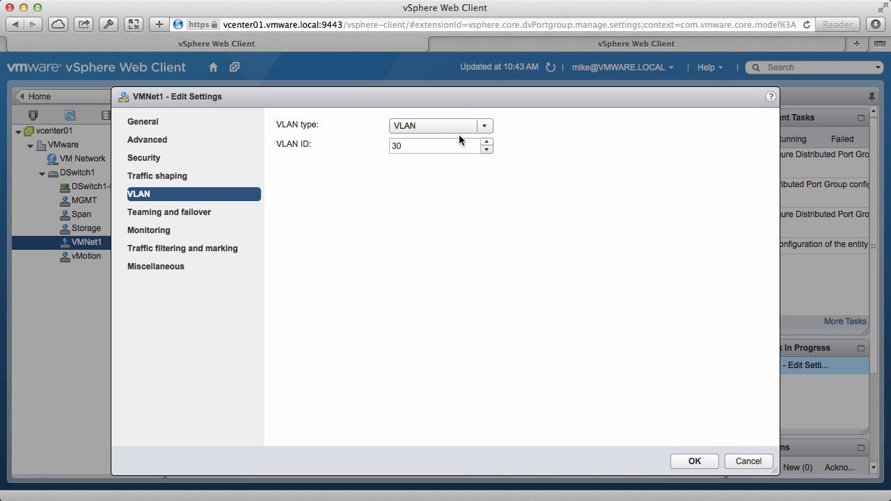
pyautogui.click(432, 146)
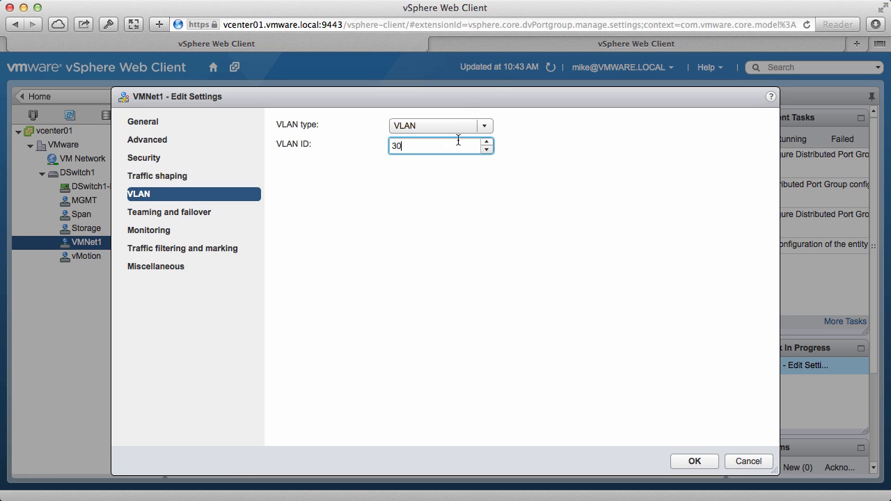
pyautogui.click(693, 461)
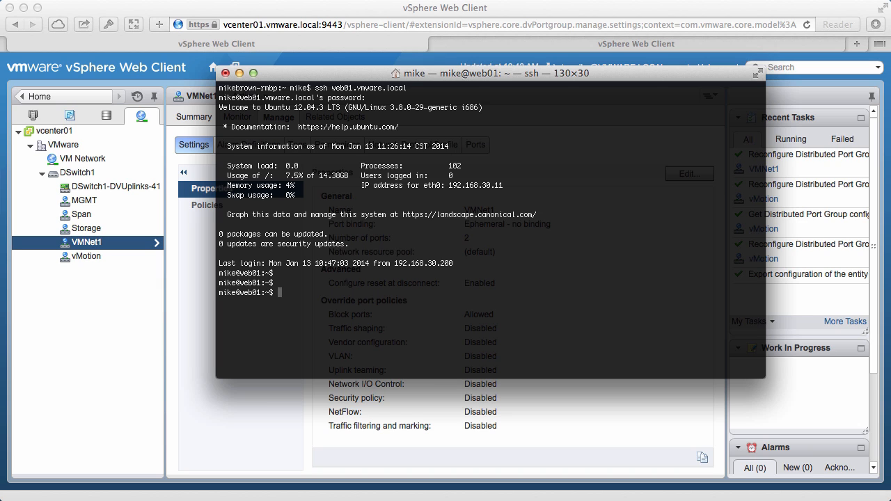
# - Open a second Terminal tab and ping web01.vmware.local
pyautogui.click(478, 88)
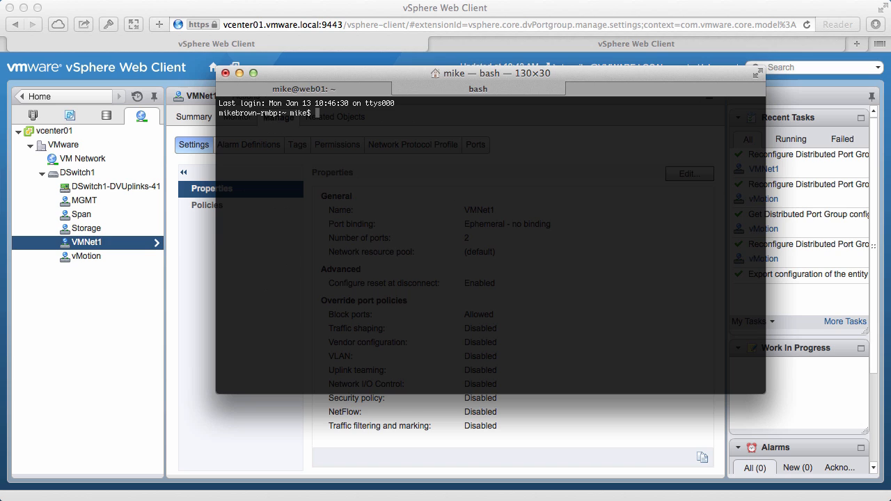
pyautogui.write('ping web01.vm')
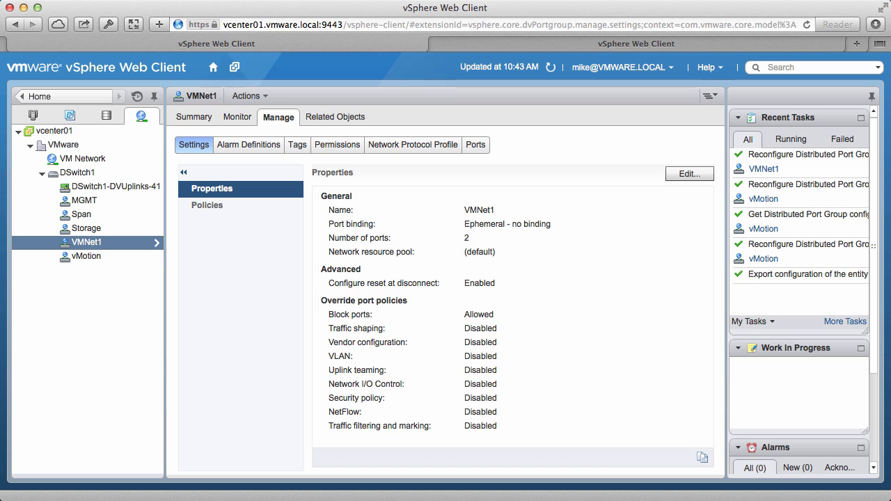
# - Restore VMNet1's previous configuration (VLAN 30), then type exit in the web01 session
pyautogui.rightClick(86, 241)
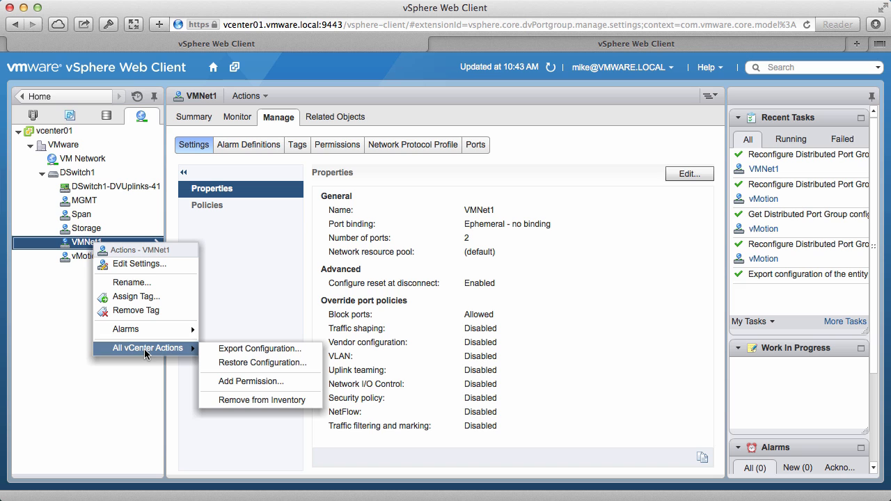
pyautogui.click(262, 362)
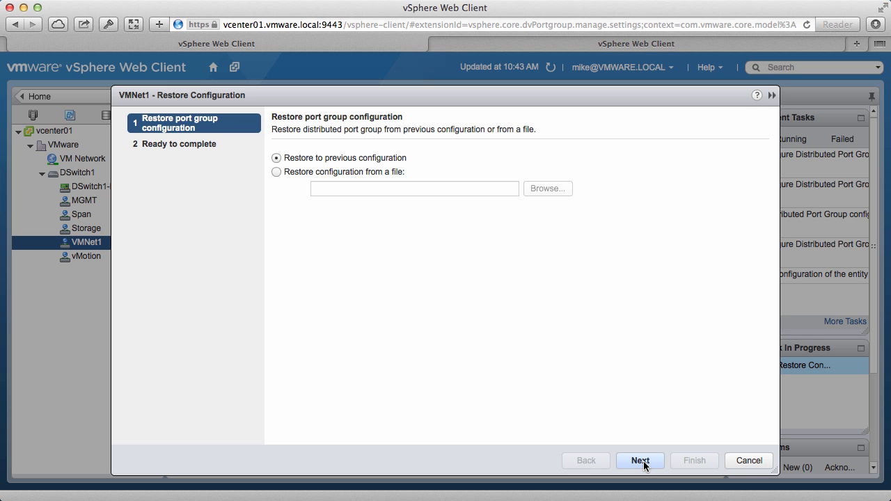
pyautogui.click(639, 460)
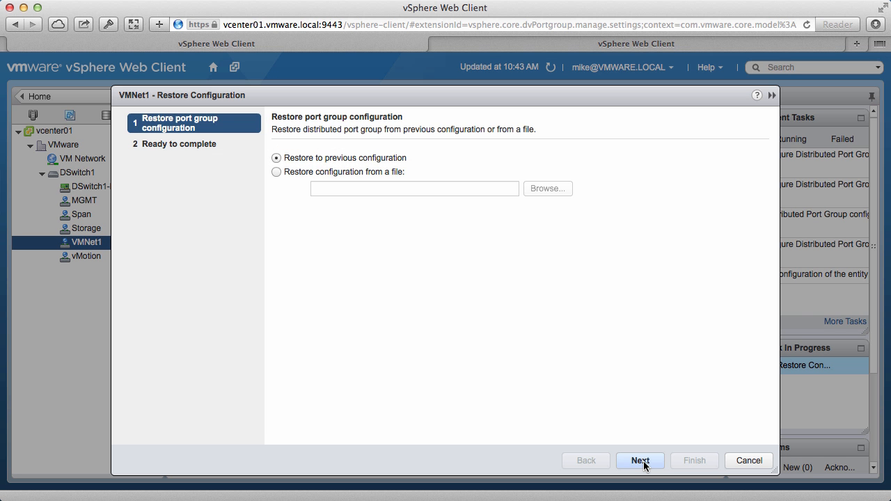
pyautogui.click(638, 460)
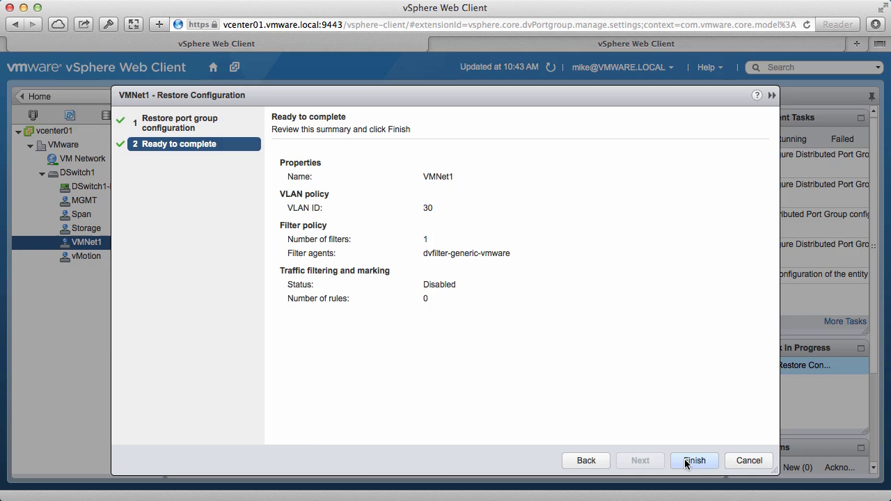
pyautogui.click(693, 460)
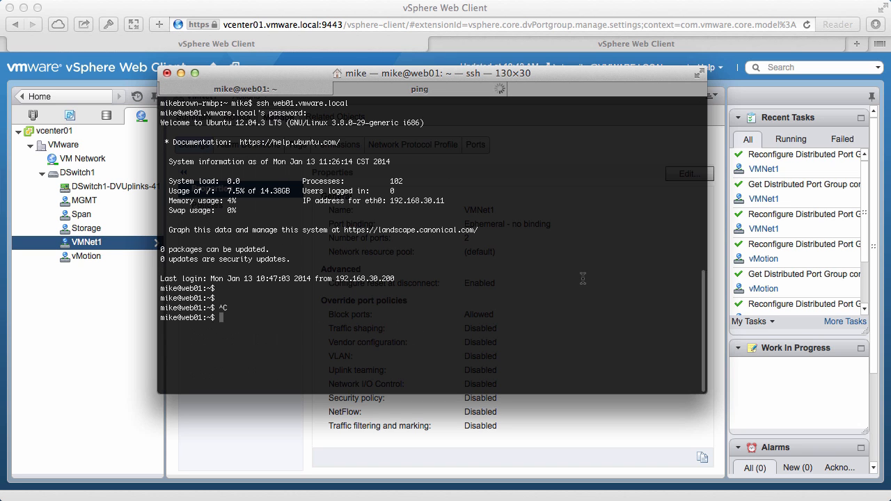
pyautogui.write('exit')
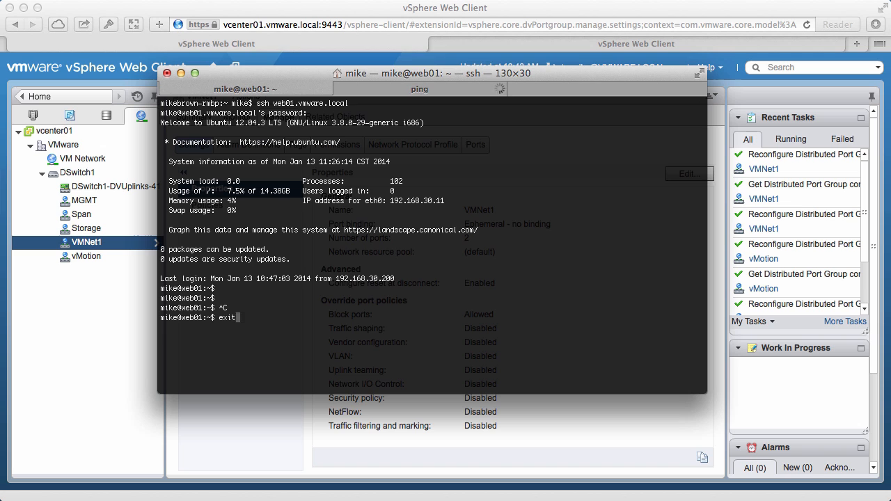